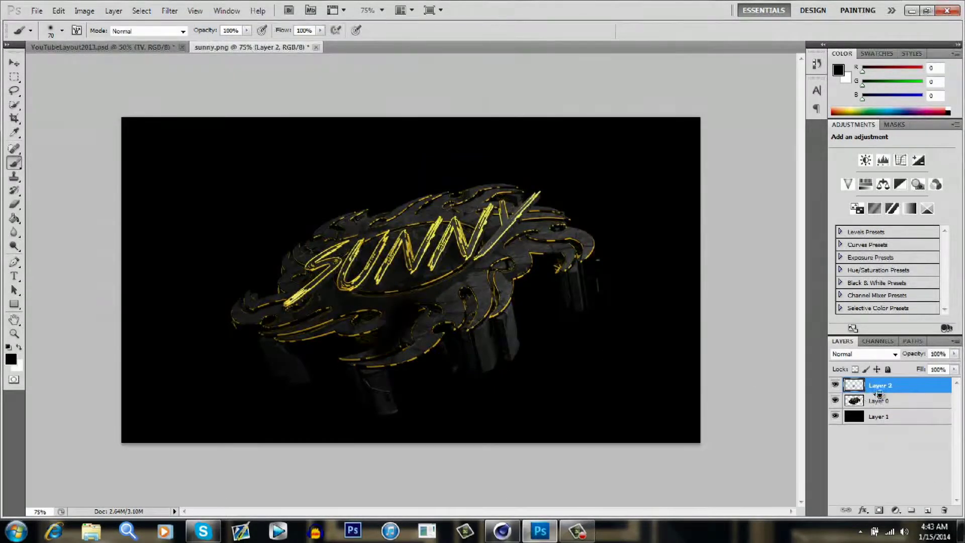
# Displace a copy of the SUNNY logo layer with Displace01.psd and blend it in Screen mode.
pyautogui.click(865, 353)
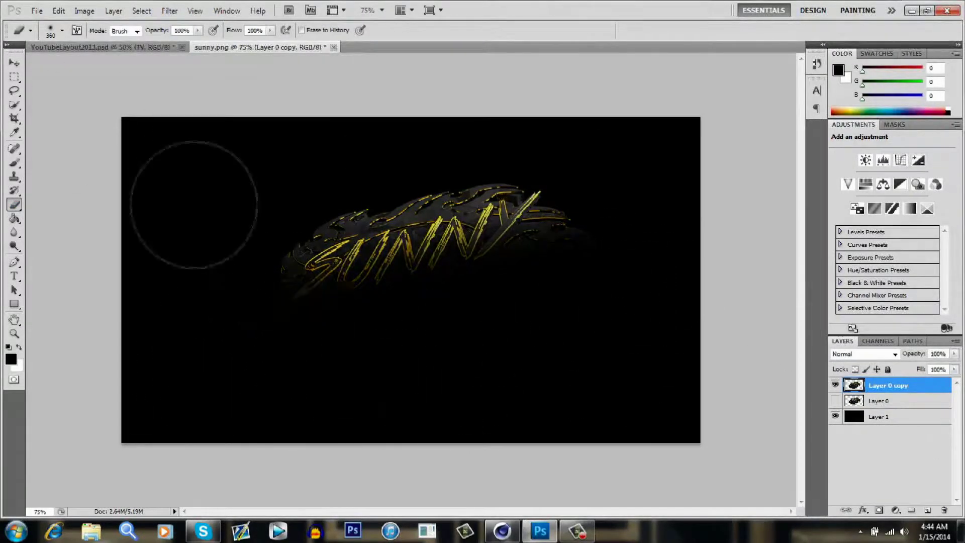
pyautogui.click(169, 10)
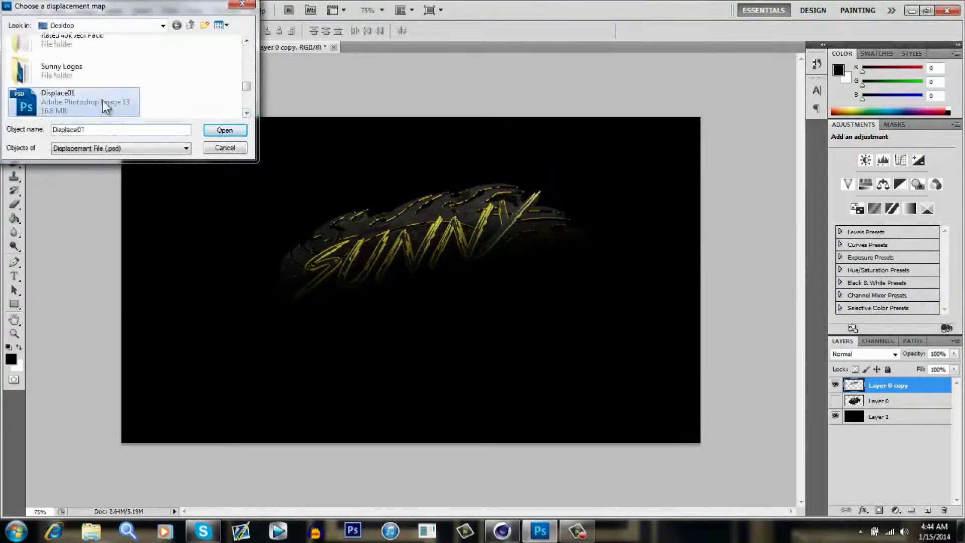
pyautogui.click(224, 130)
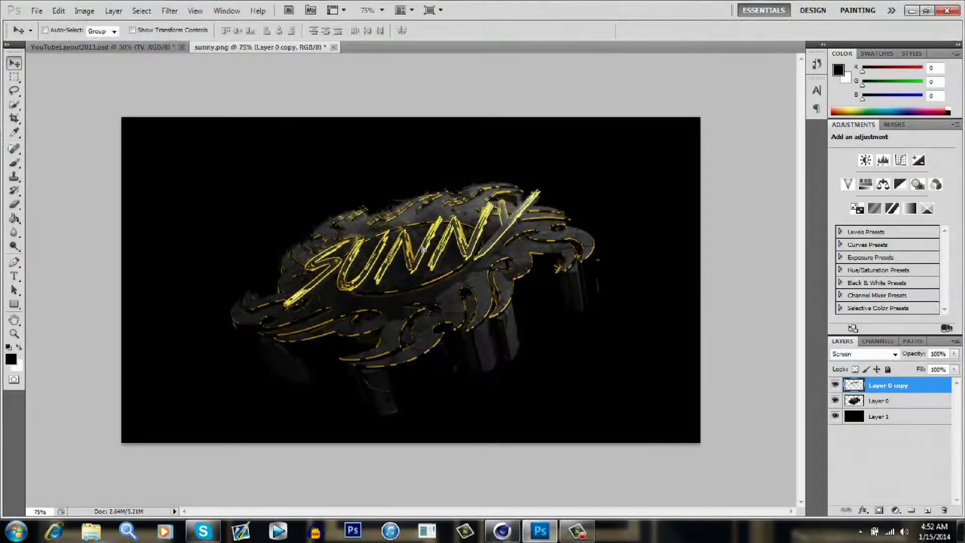
# Duplicate the base logo layer once more via the layer context menu.
pyautogui.rightClick(888, 385)
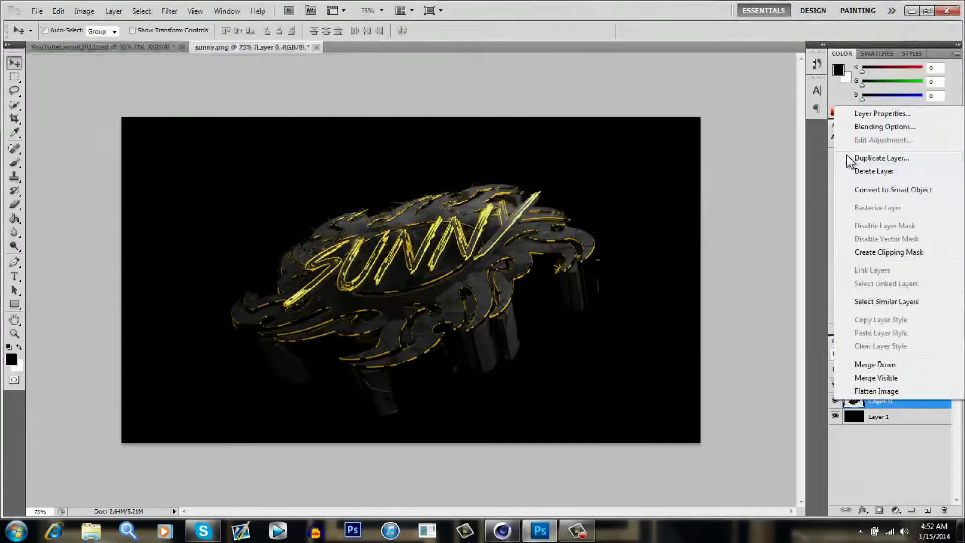
pyautogui.click(882, 158)
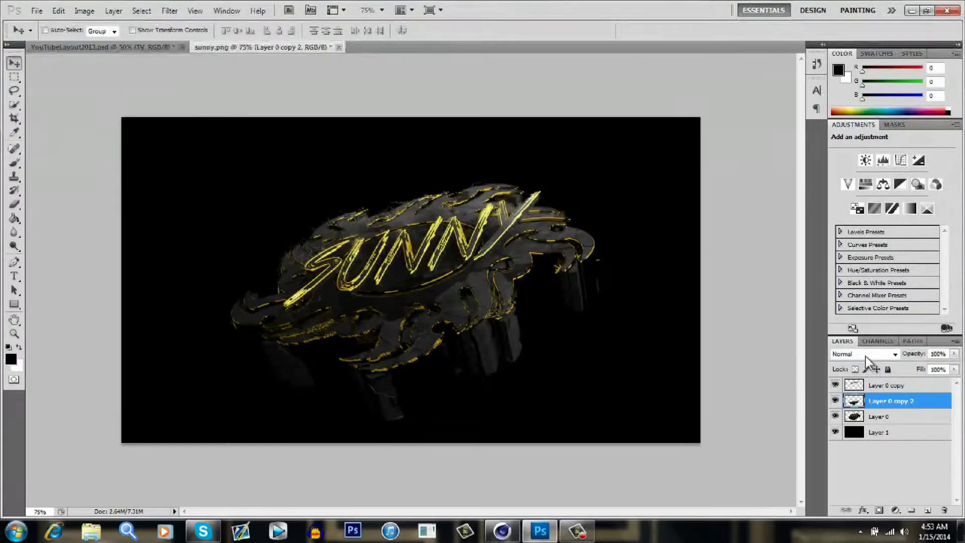
# Roughen a logo copy with the Spatter brush-stroke filter and move the logo into YouTubeLayout2013.psd.
pyautogui.click(862, 354)
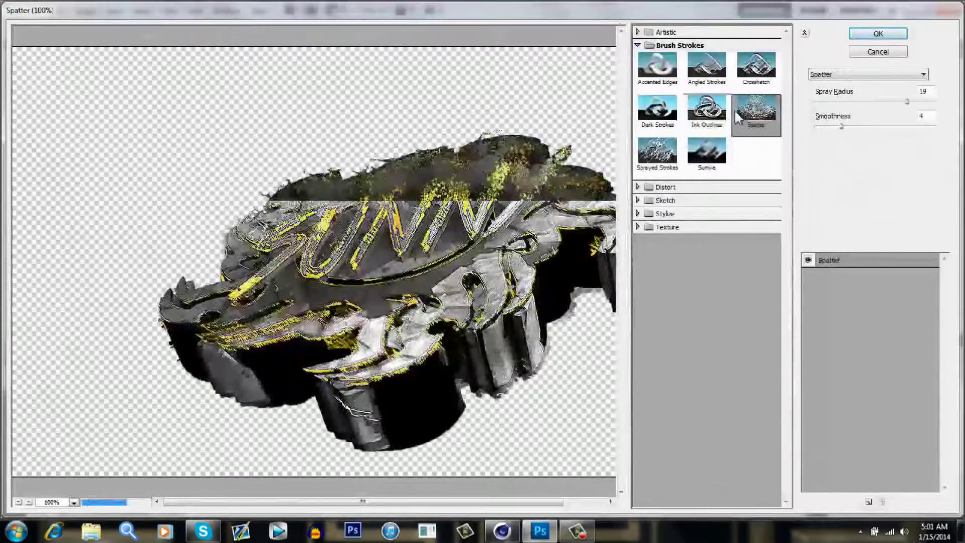
pyautogui.click(876, 33)
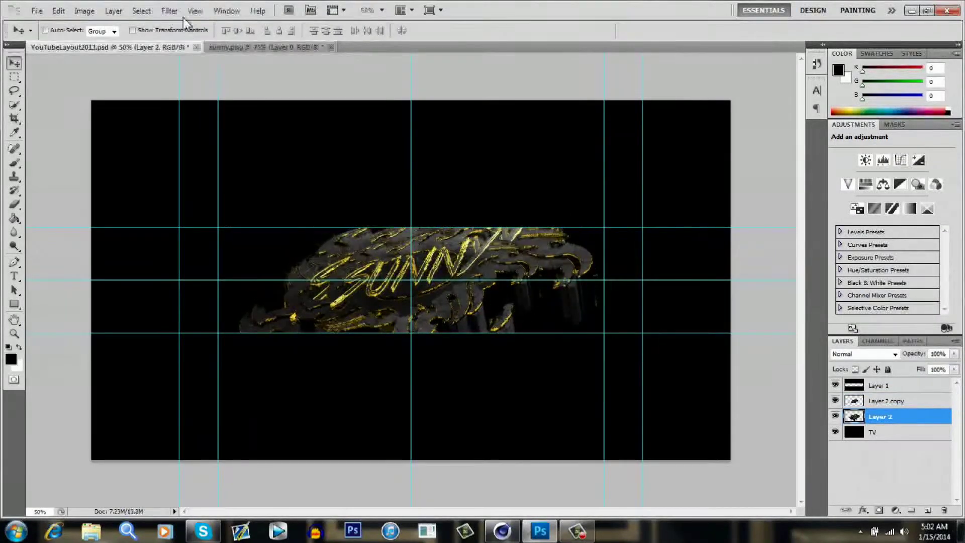
# Duplicate Layer 2 copy in the banner and browse the Desktop for a file to open.
pyautogui.rightClick(885, 401)
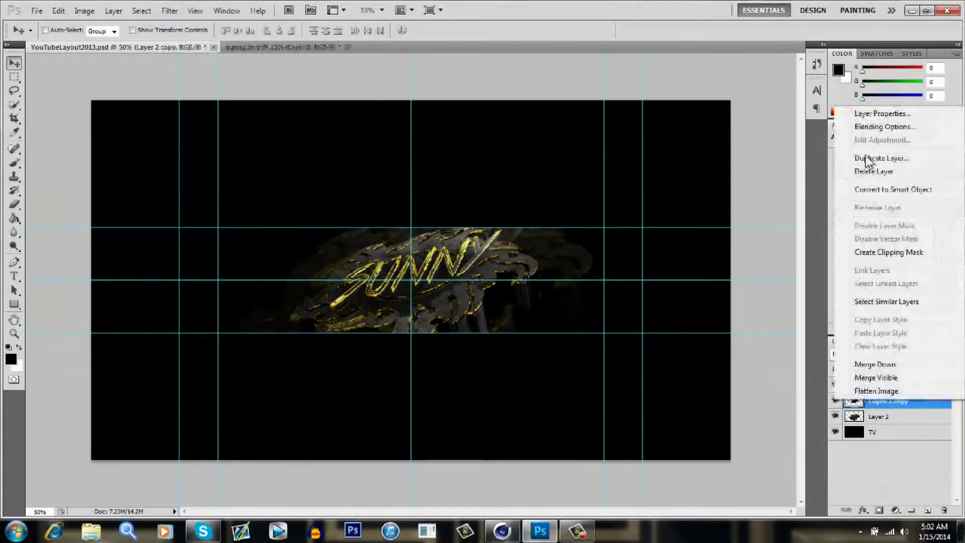
pyautogui.click(881, 158)
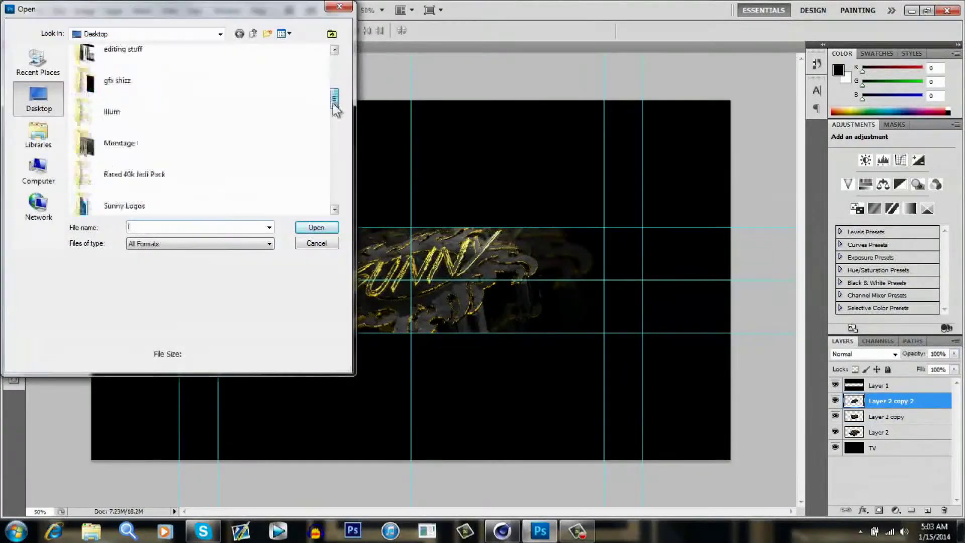
pyautogui.click(316, 242)
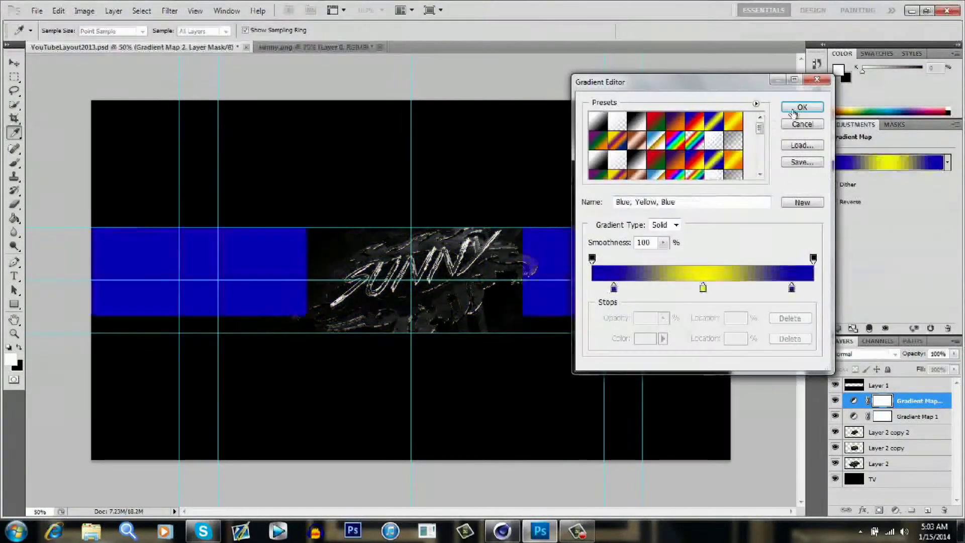
# Grade the banner with a Blue-Yellow-Blue gradient map, a second gradient, and a red-channel curve tweak.
pyautogui.click(801, 106)
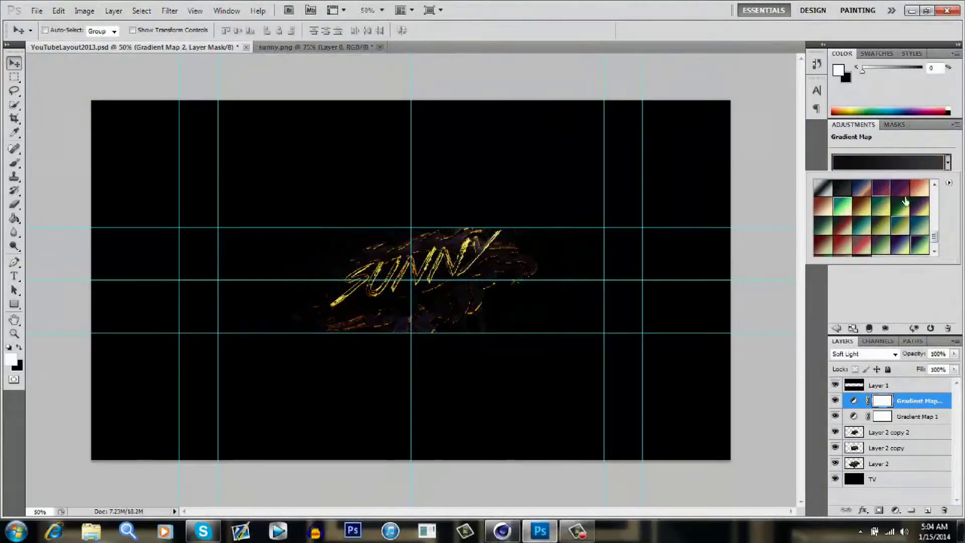
pyautogui.click(867, 208)
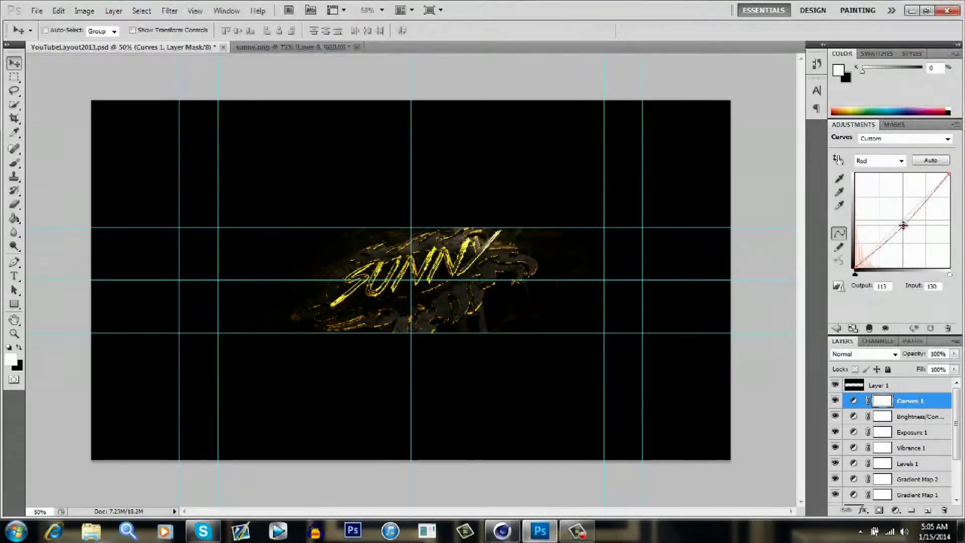
pyautogui.click(879, 160)
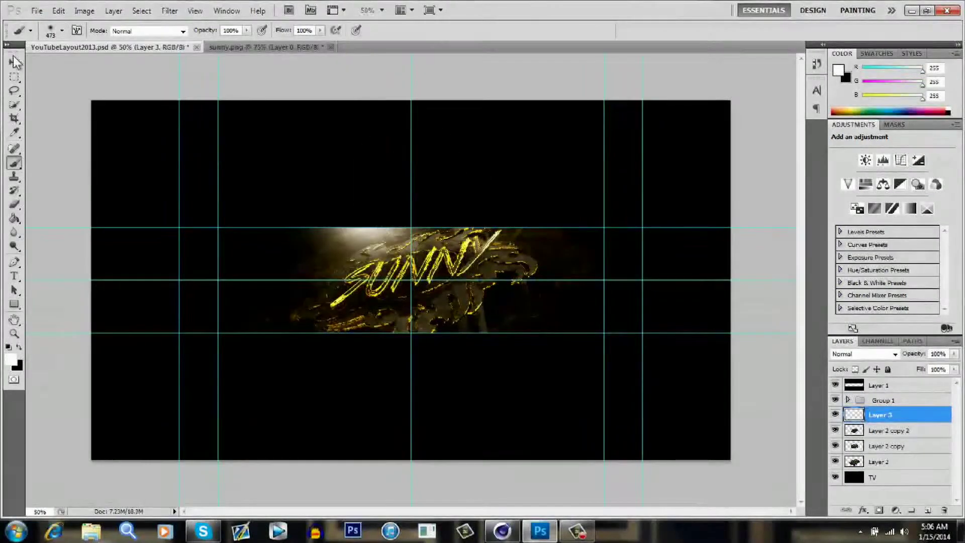
# Lower the soft white glow layer's opacity and set a yellow foreground colour for the next layer.
pyautogui.click(14, 63)
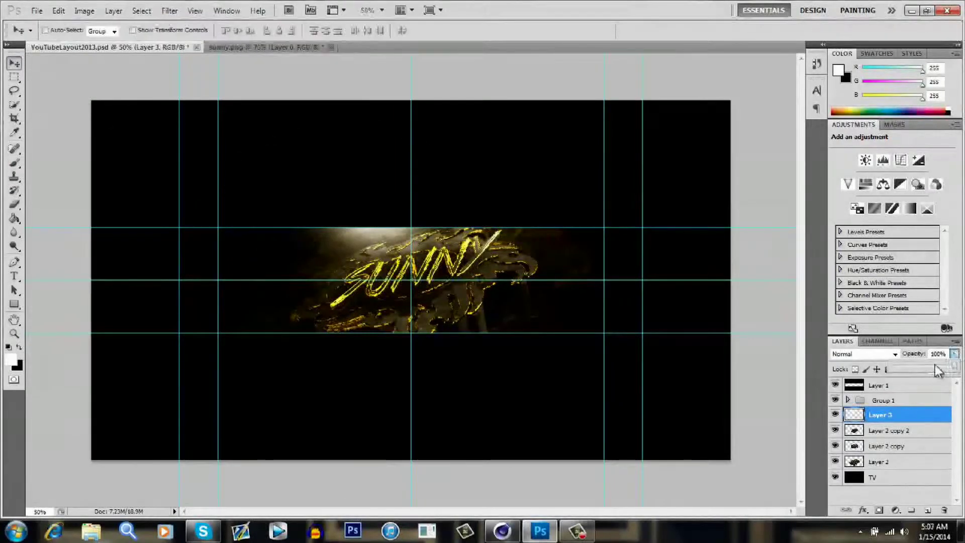
pyautogui.click(9, 355)
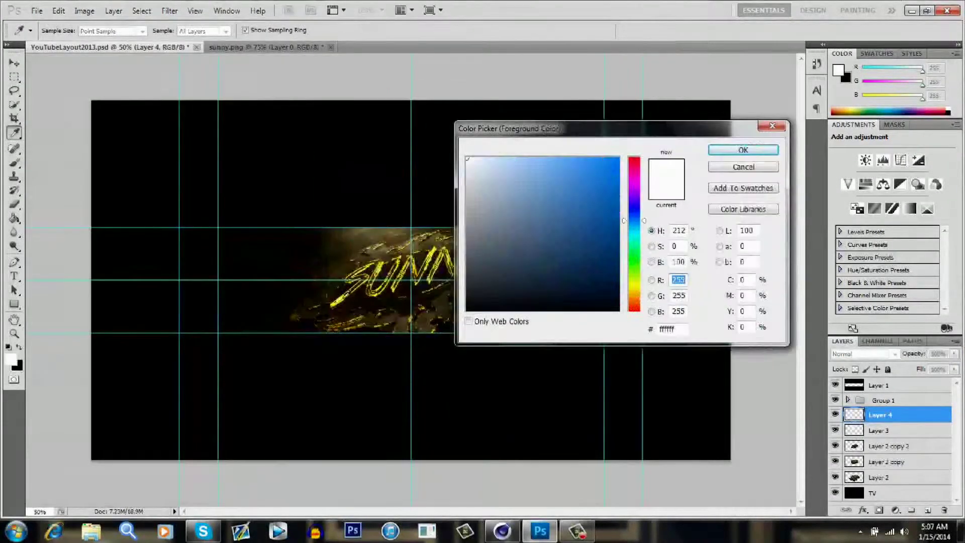
pyautogui.click(742, 149)
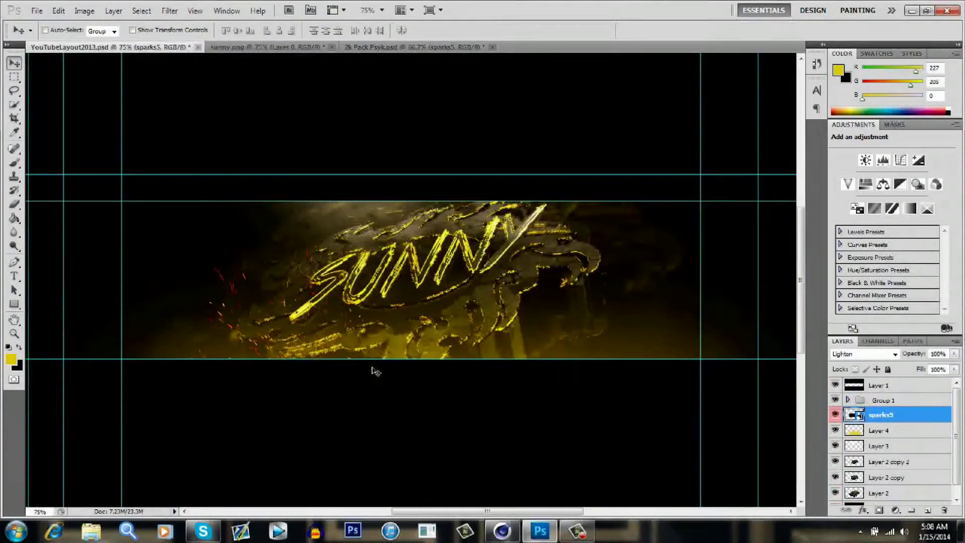
# Blend the pasted spark layer in Lighten/Screen and shift its hue toward gold with Hue/Saturation.
pyautogui.click(412, 48)
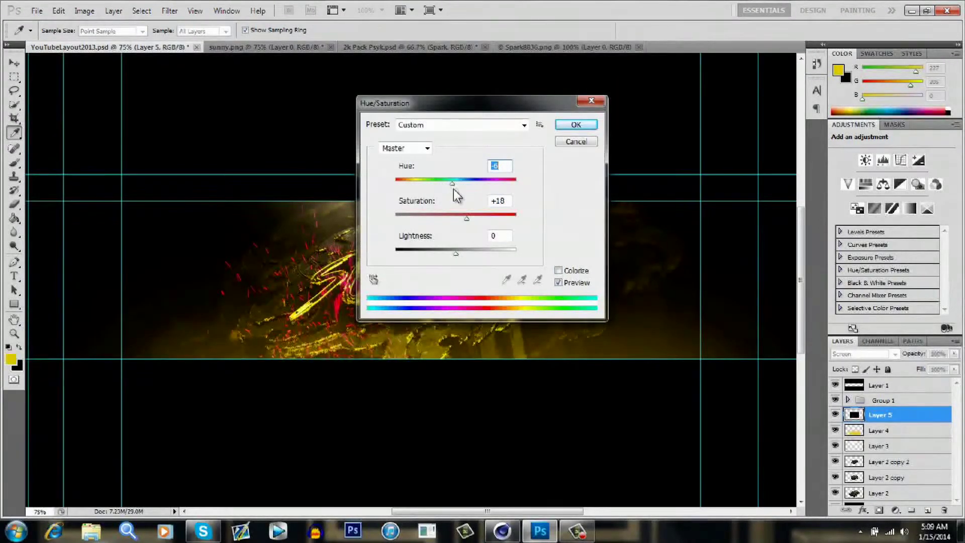
pyautogui.click(575, 125)
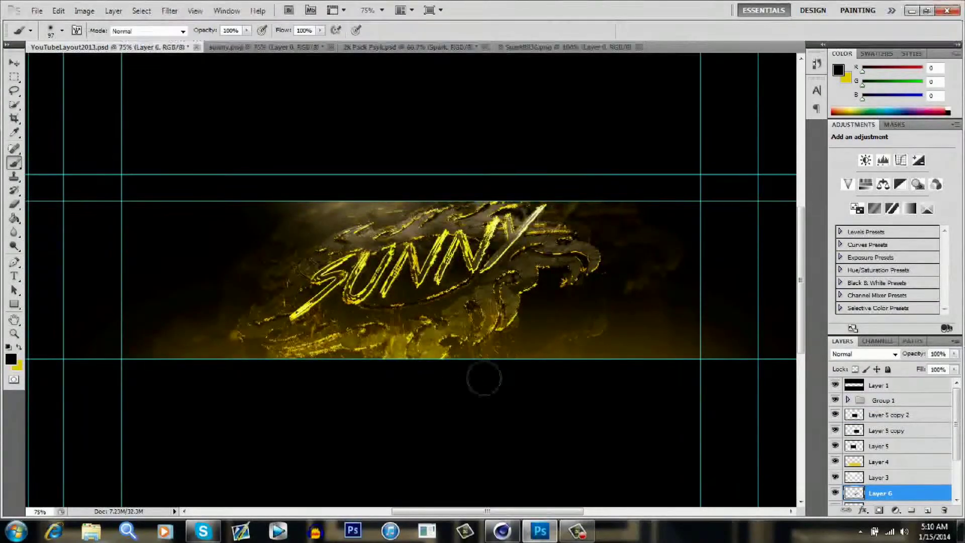
# Blend the Sparks Grey, Stars and Dust Particle overlays with modes like Linear Dodge at reduced opacity.
pyautogui.click(890, 414)
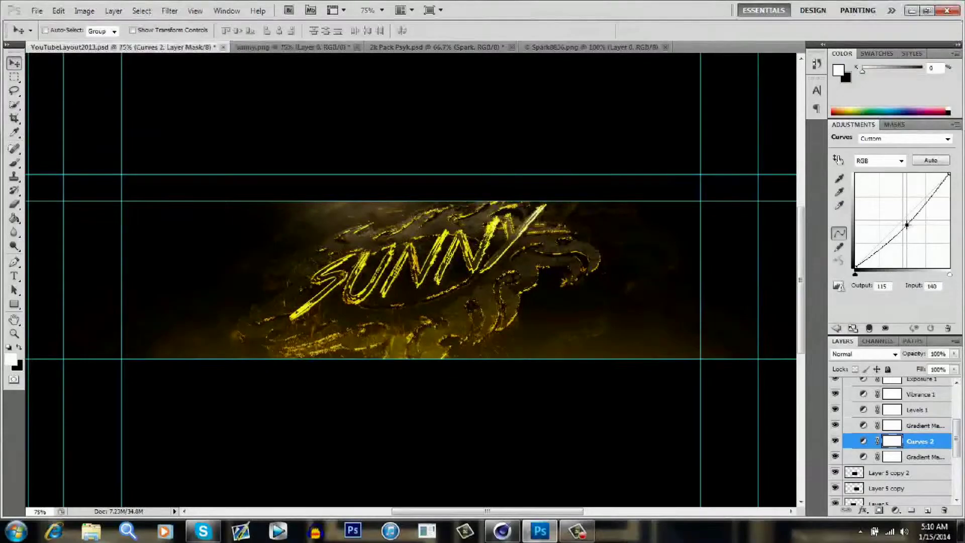
pyautogui.click(892, 415)
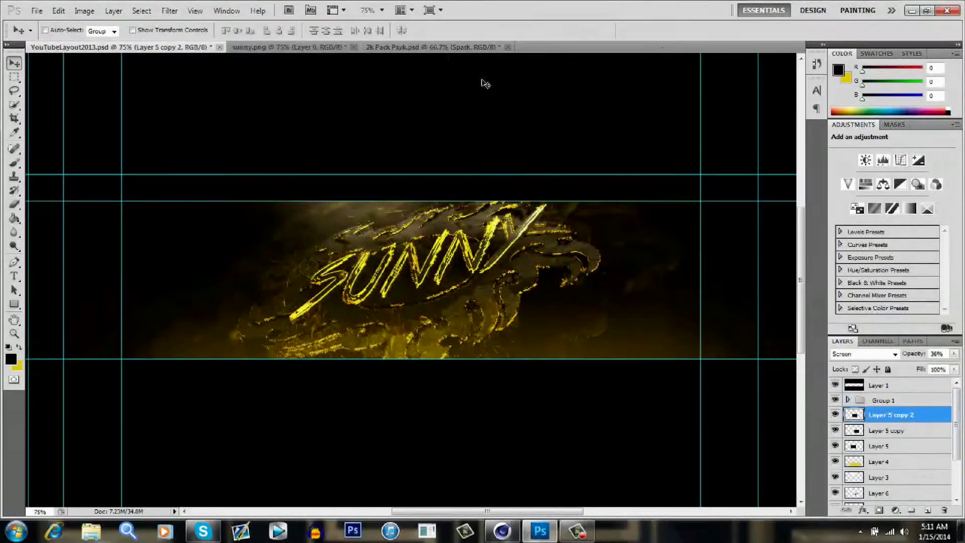
pyautogui.click(434, 47)
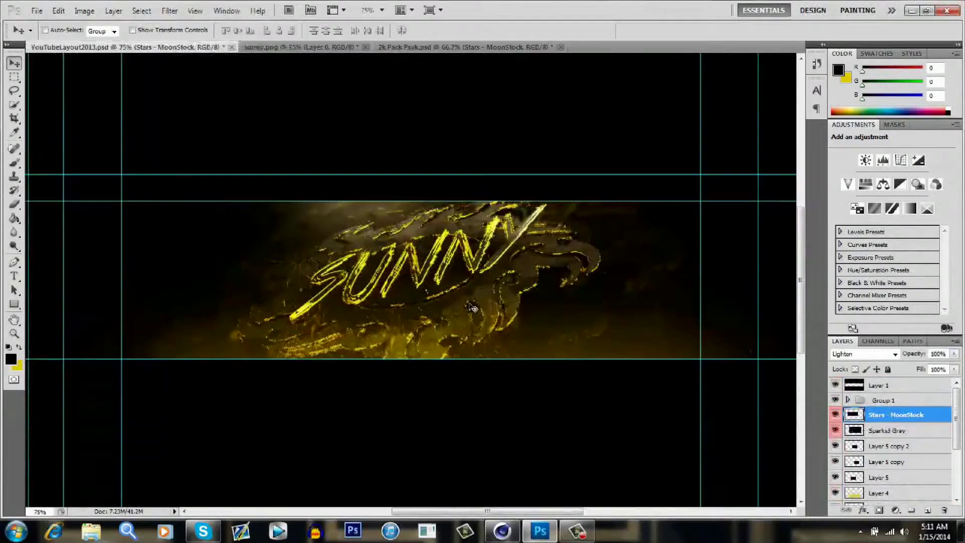
pyautogui.click(936, 353)
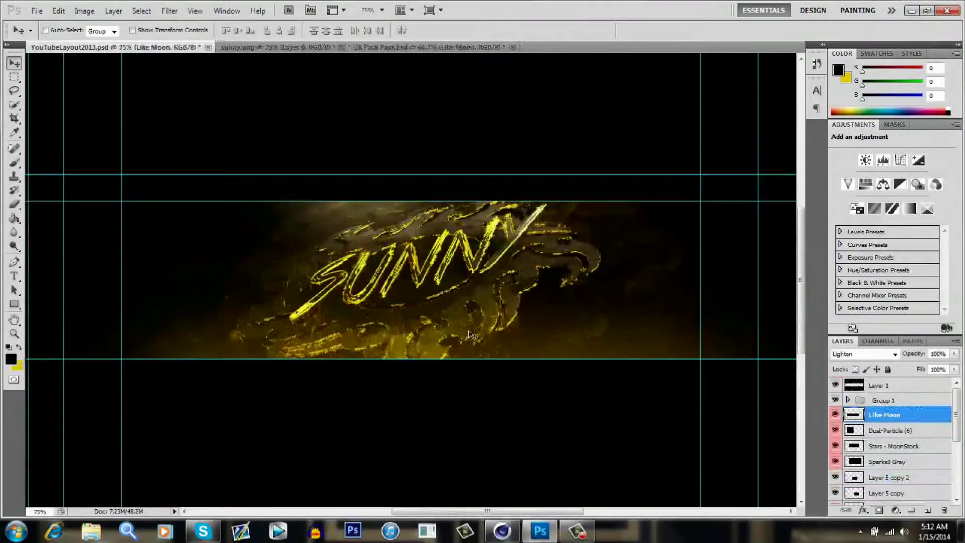
# Duplicate the Particle RTF layer and add a Divide-blended Particles 6 layer at about 9% opacity.
pyautogui.click(418, 48)
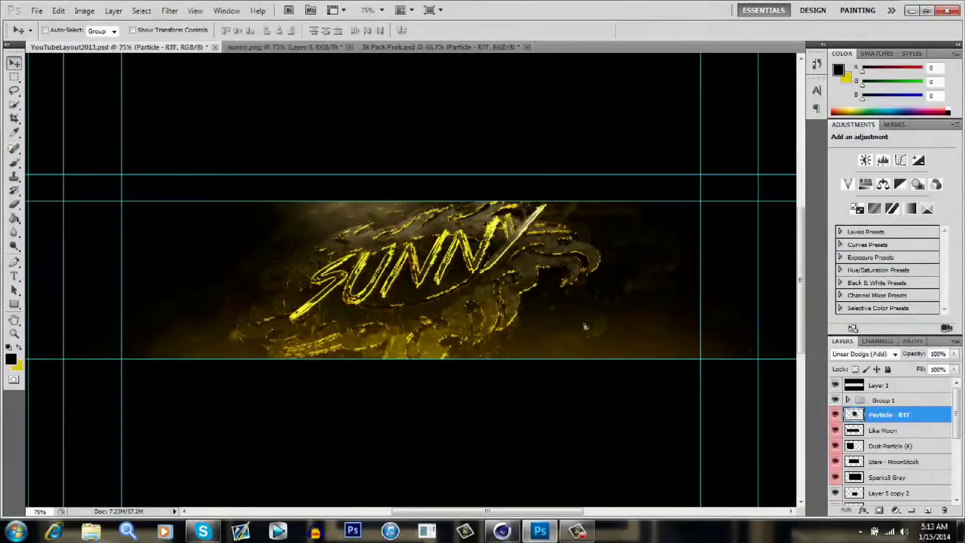
pyautogui.press('ctrl+j')
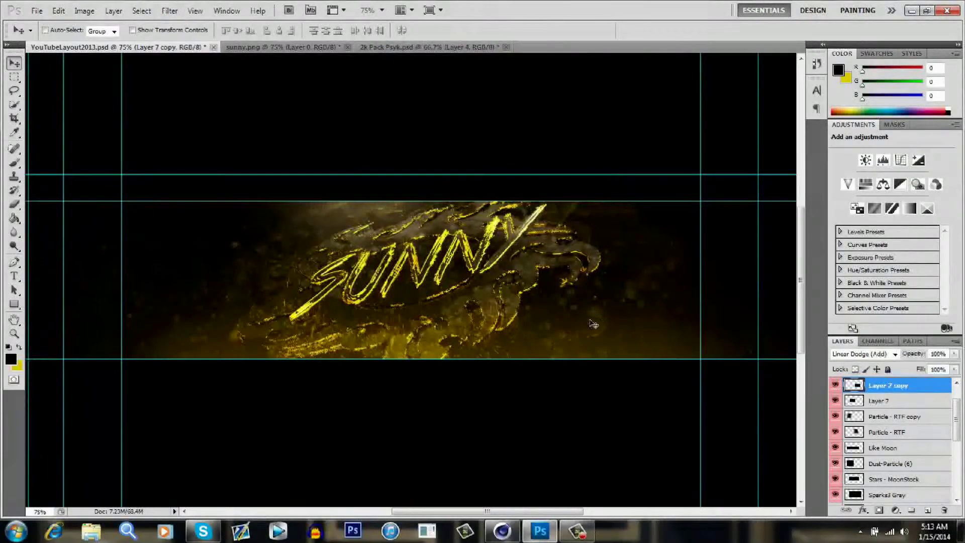
pyautogui.click(417, 48)
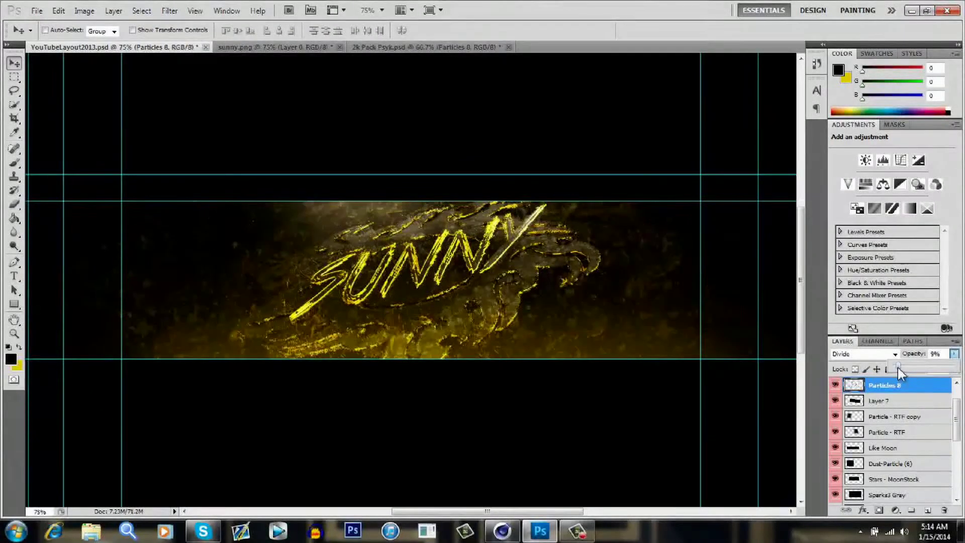
pyautogui.click(431, 47)
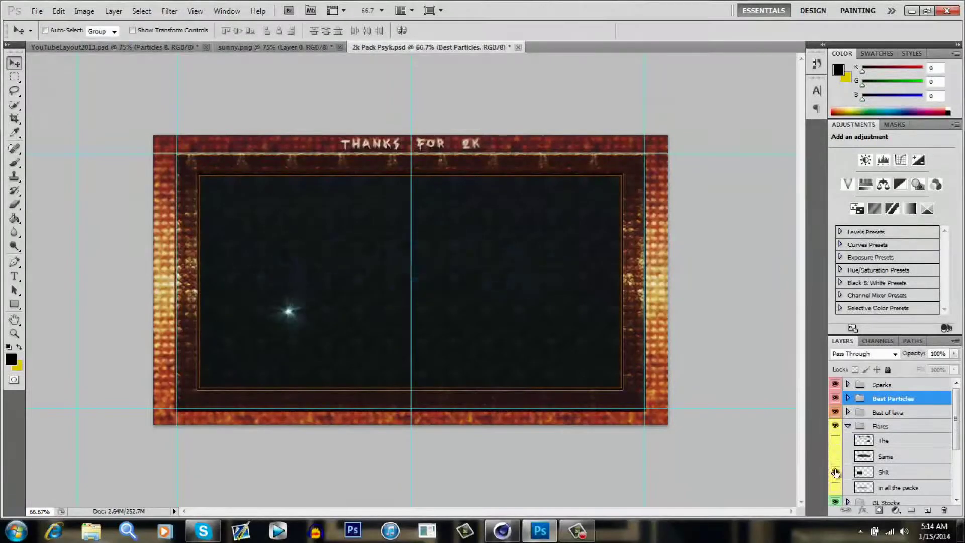
# Bring The Best Dirt textures from 2k Pack Psyk.psd into the banner at Lighten with low opacity.
pyautogui.click(92, 47)
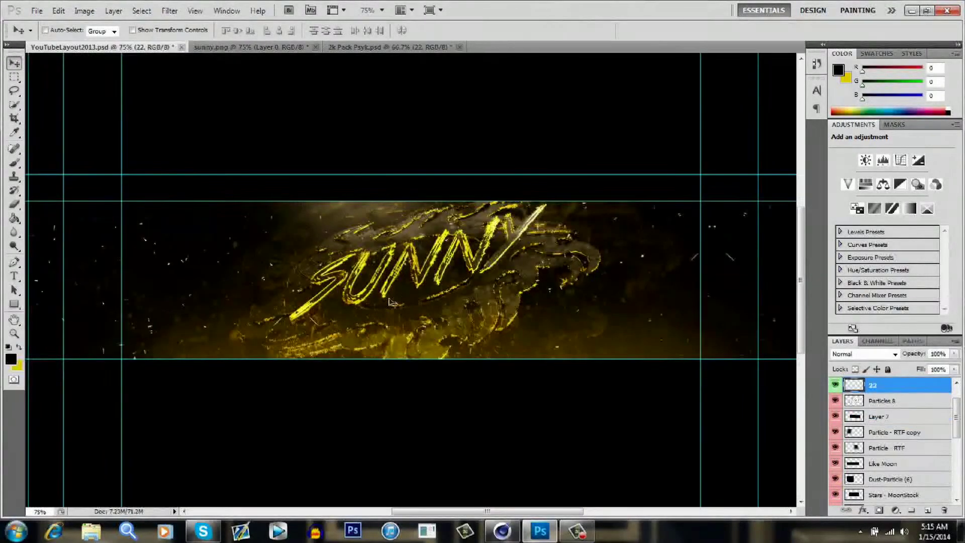
pyautogui.click(937, 352)
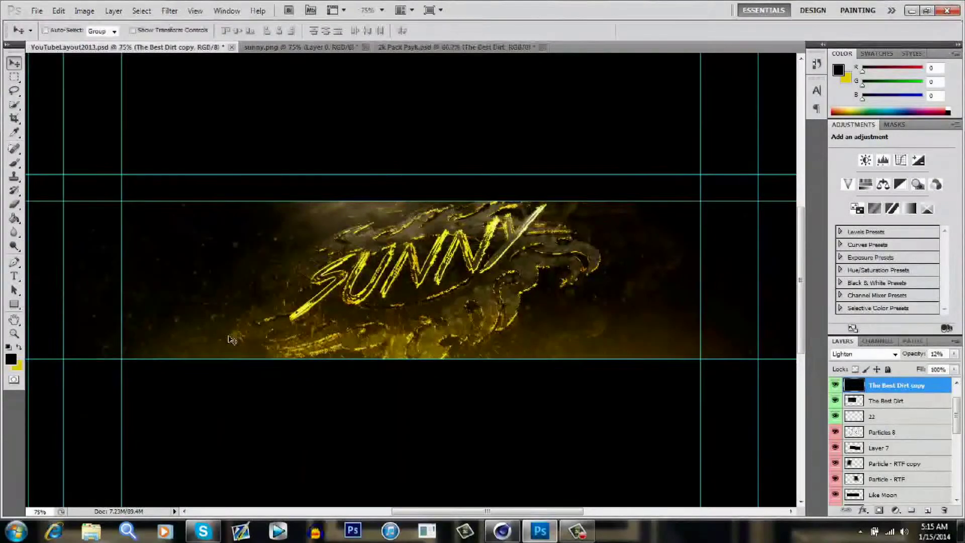
pyautogui.click(458, 47)
pyautogui.write('wow')
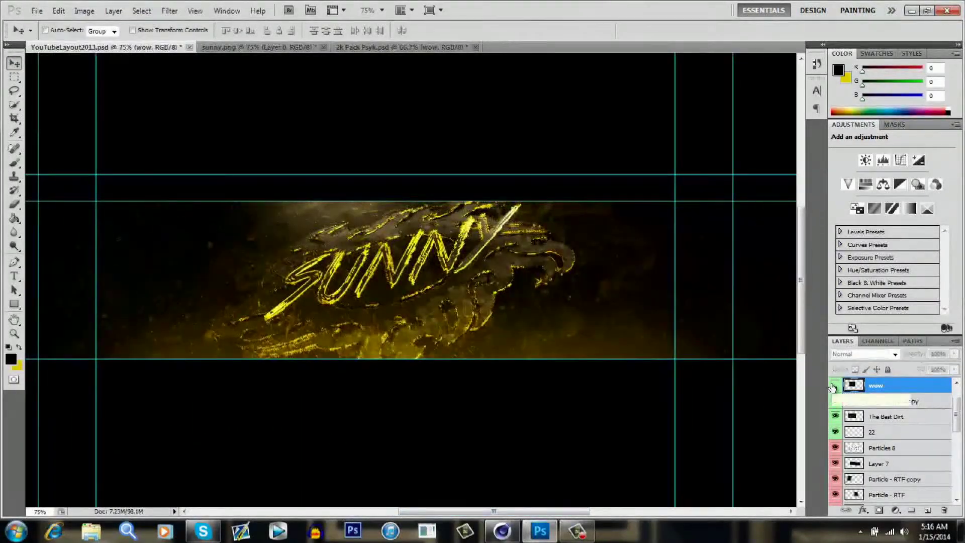
# Add the Dsun and Grunge 17, 4 and 3 textures from the pack as faint Screen/Lighten overlays.
pyautogui.click(400, 47)
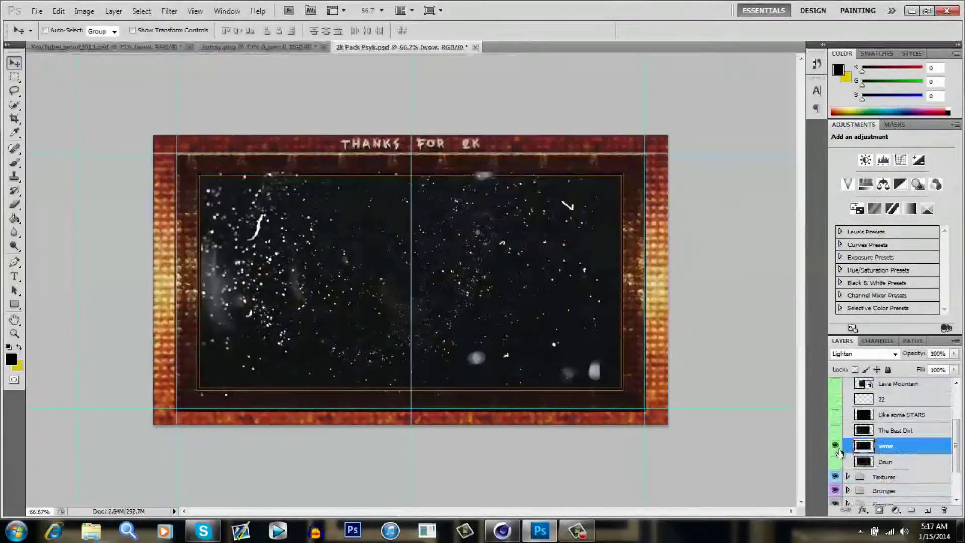
pyautogui.click(67, 47)
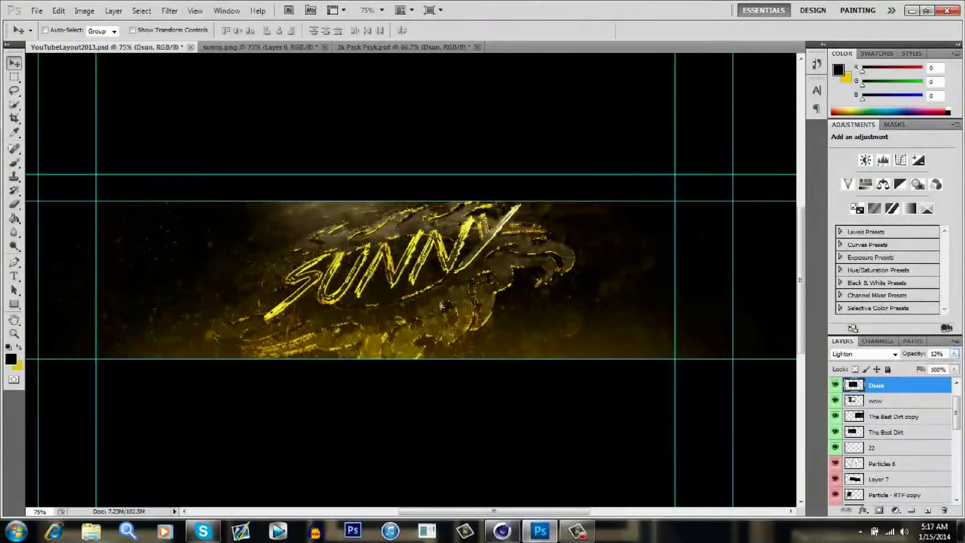
pyautogui.click(406, 47)
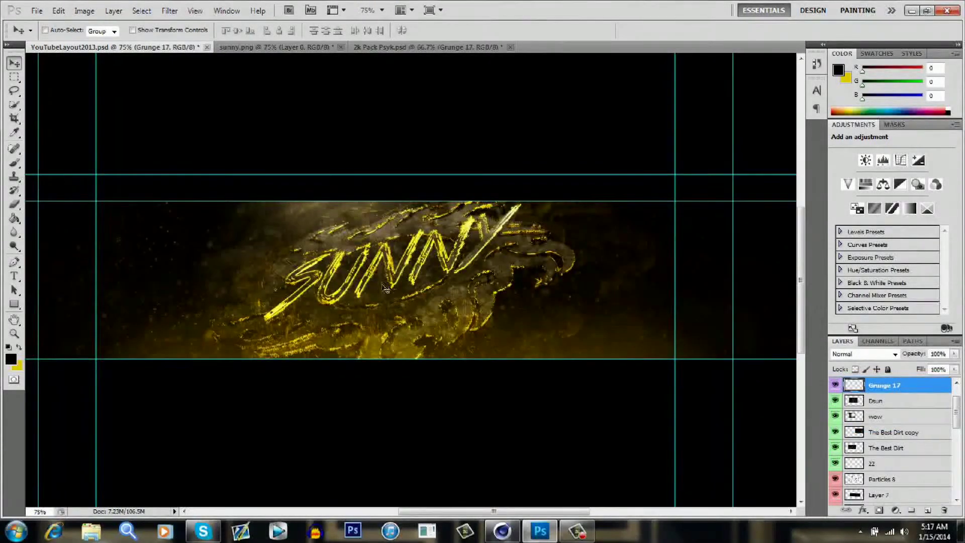
pyautogui.click(428, 47)
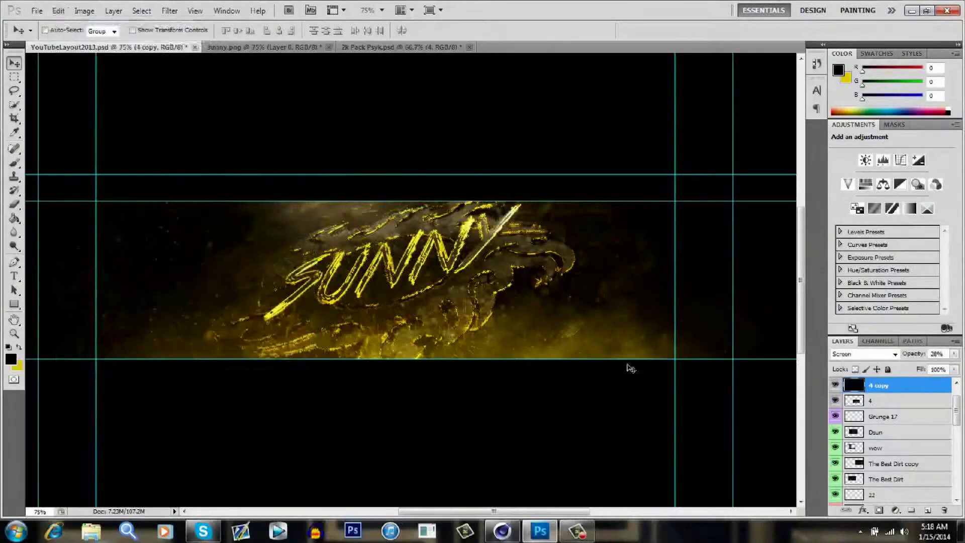
pyautogui.click(400, 47)
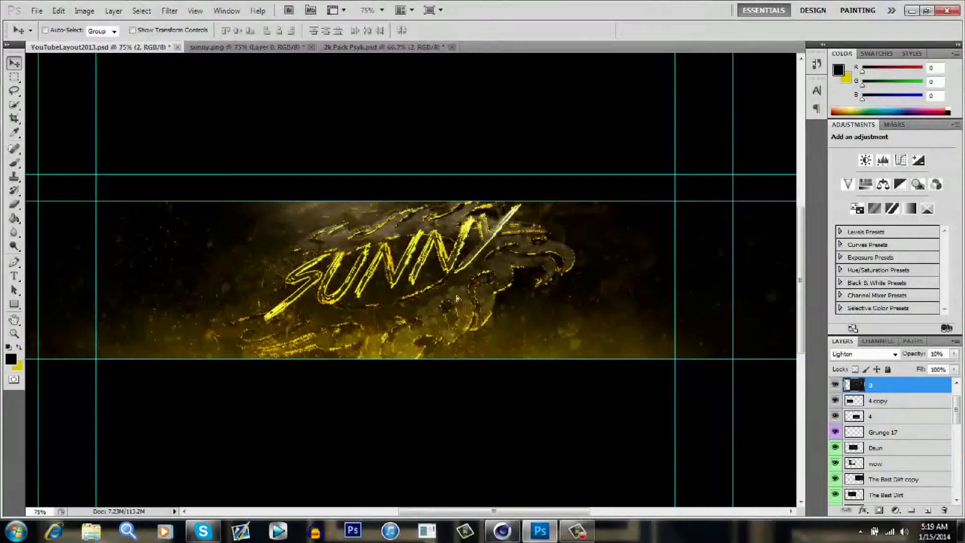
# Bring smoke overlay 2 from the pack into the banner and blend it in Screen/Lighten.
pyautogui.click(382, 47)
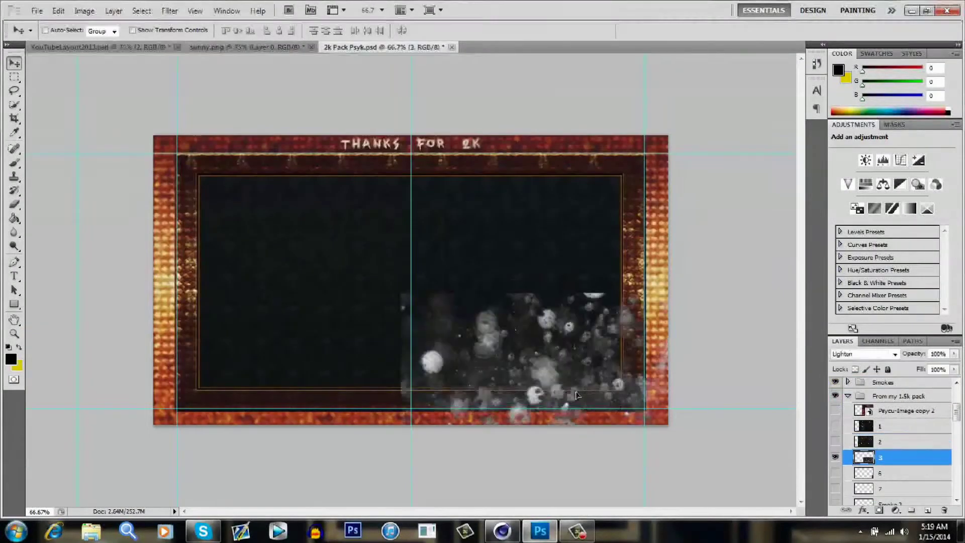
pyautogui.click(70, 46)
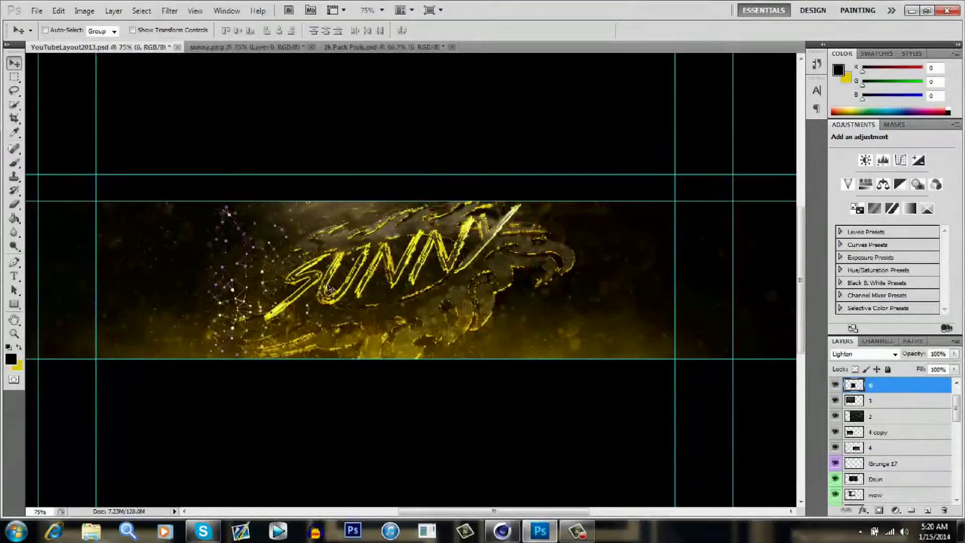
pyautogui.click(862, 353)
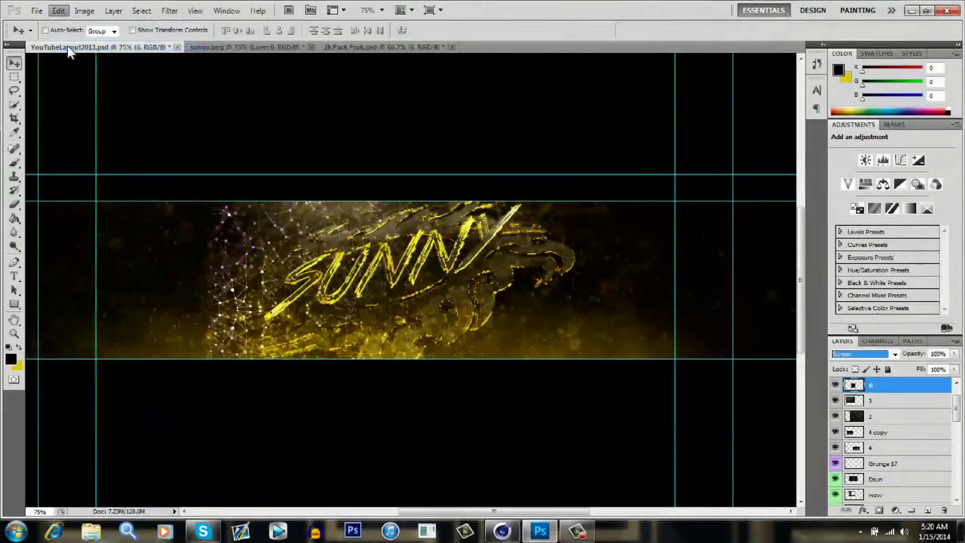
pyautogui.click(861, 353)
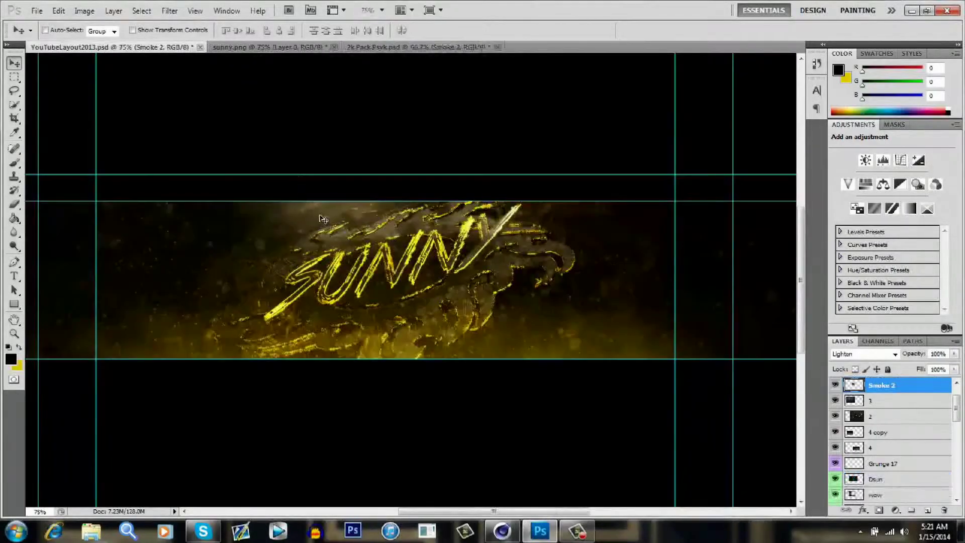
# Add smoke overlay 3 and a Layer 8 copy at 29% opacity, discarding unwanted trial layers.
pyautogui.click(400, 47)
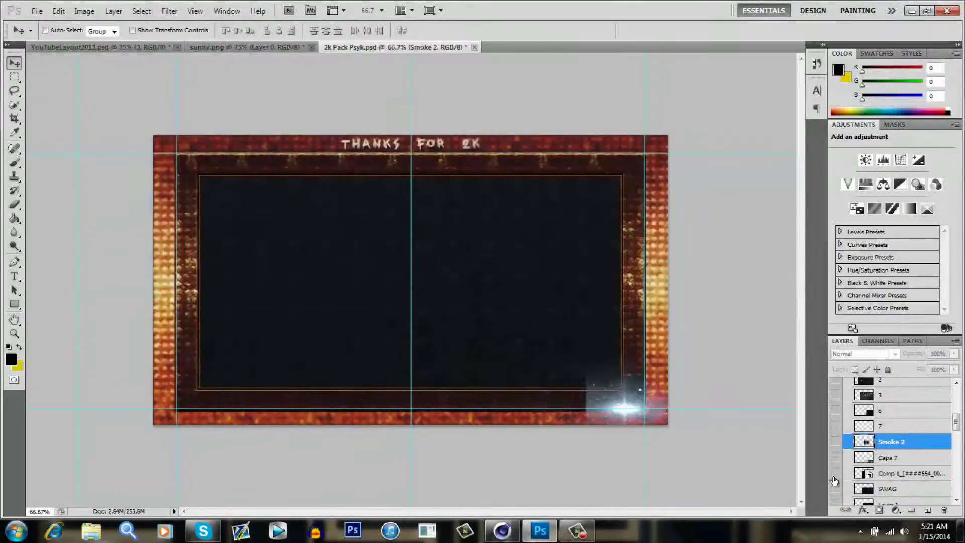
pyautogui.click(92, 48)
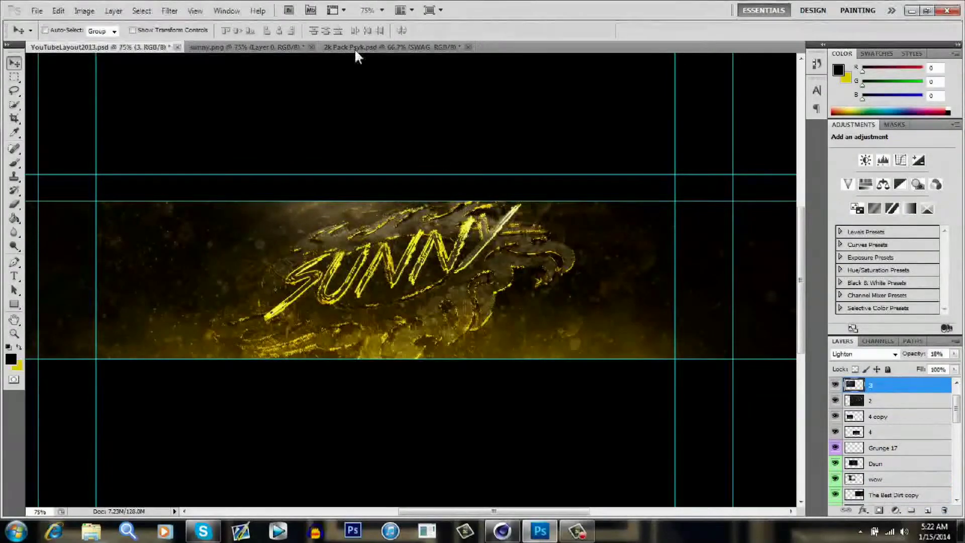
pyautogui.click(394, 47)
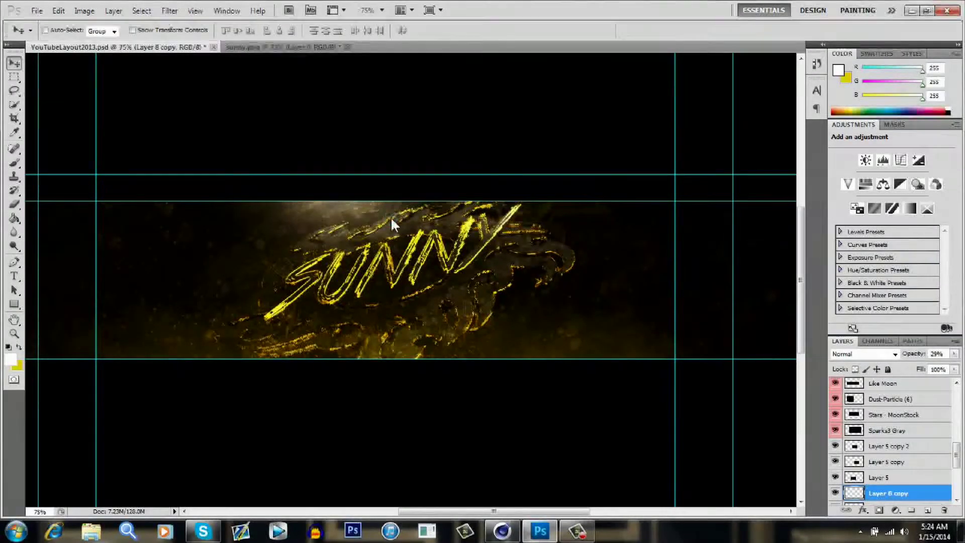
# Set the foreground to black and add the ERA SUNNY layer in Overlay at slightly lowered opacity.
pyautogui.click(8, 359)
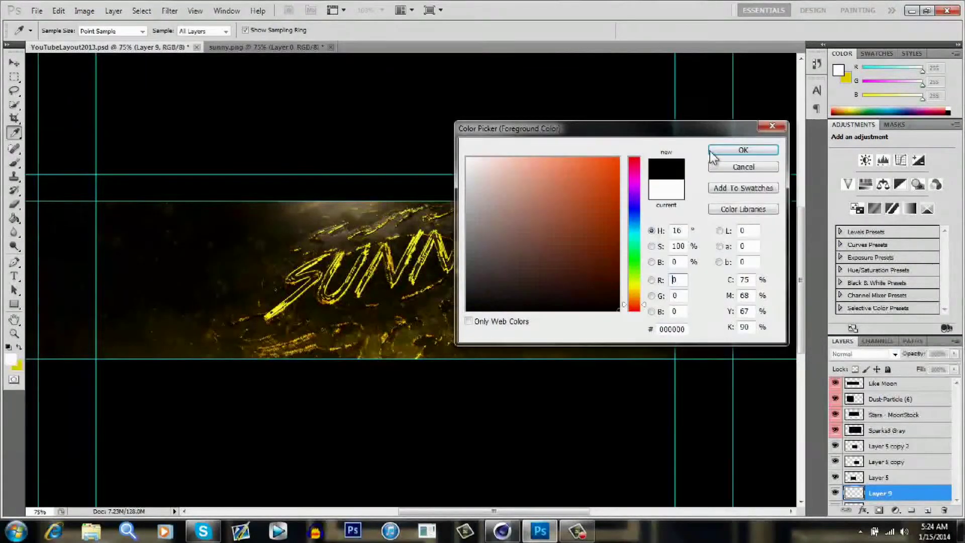
pyautogui.click(741, 150)
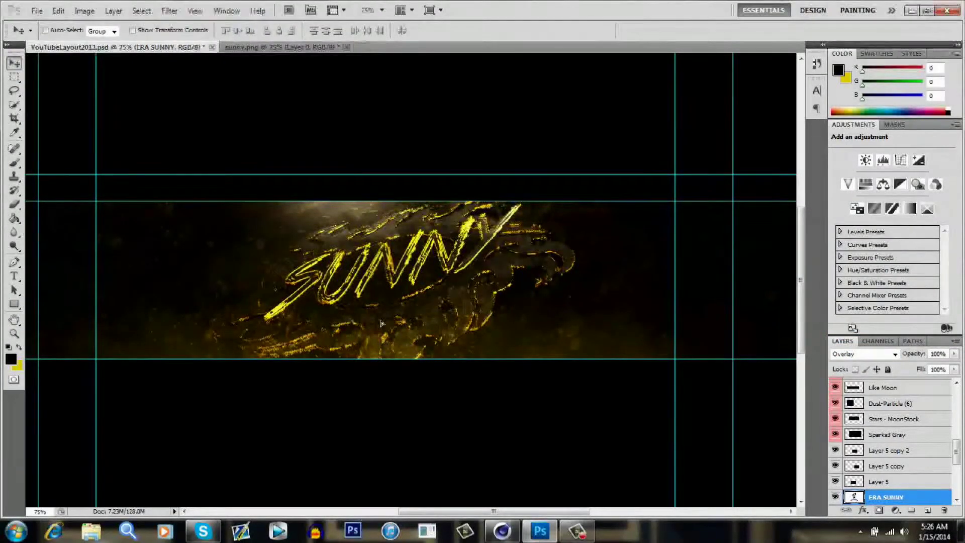
pyautogui.click(937, 354)
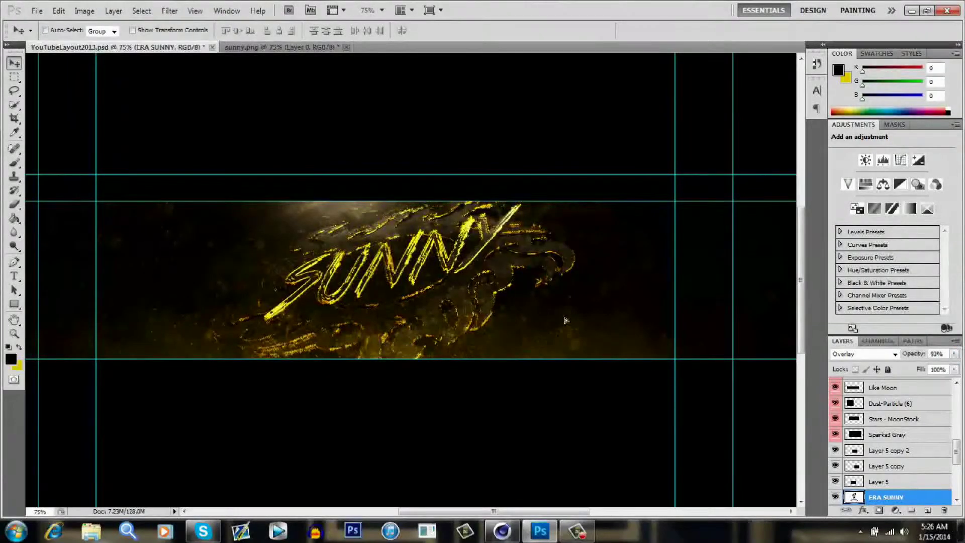
pyautogui.click(951, 352)
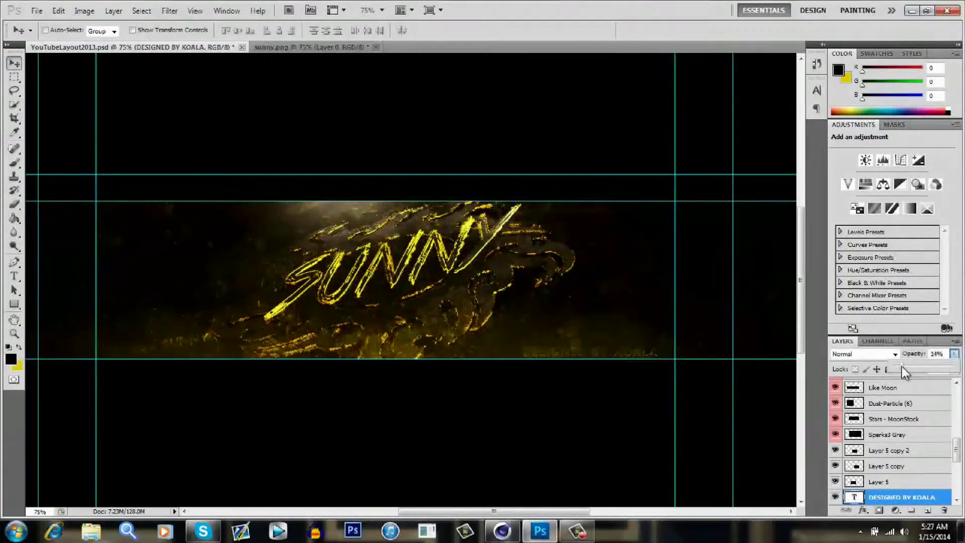
# Add the DESIGNED BY KOALA credit at 14% opacity, merge, and duplicate the merged layer into a new document.
pyautogui.click(861, 354)
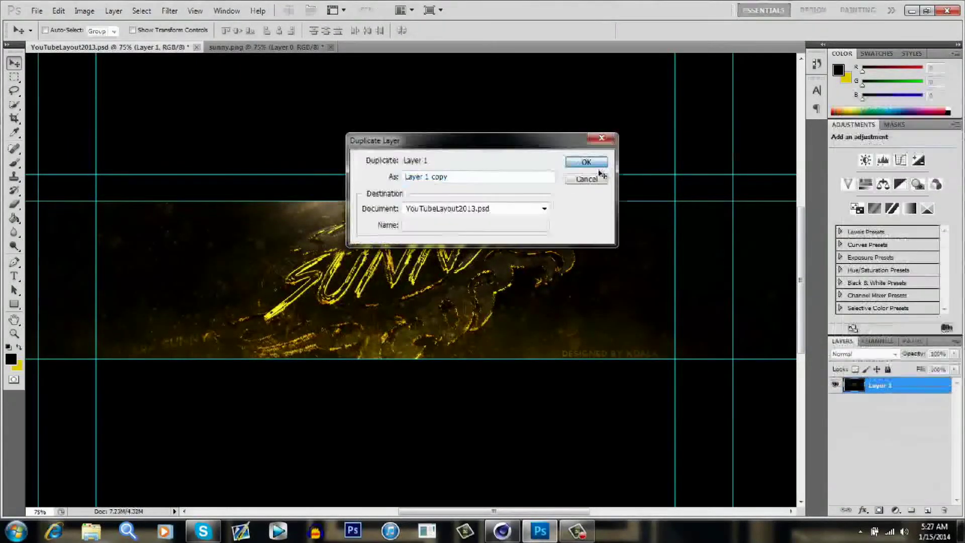
pyautogui.click(585, 162)
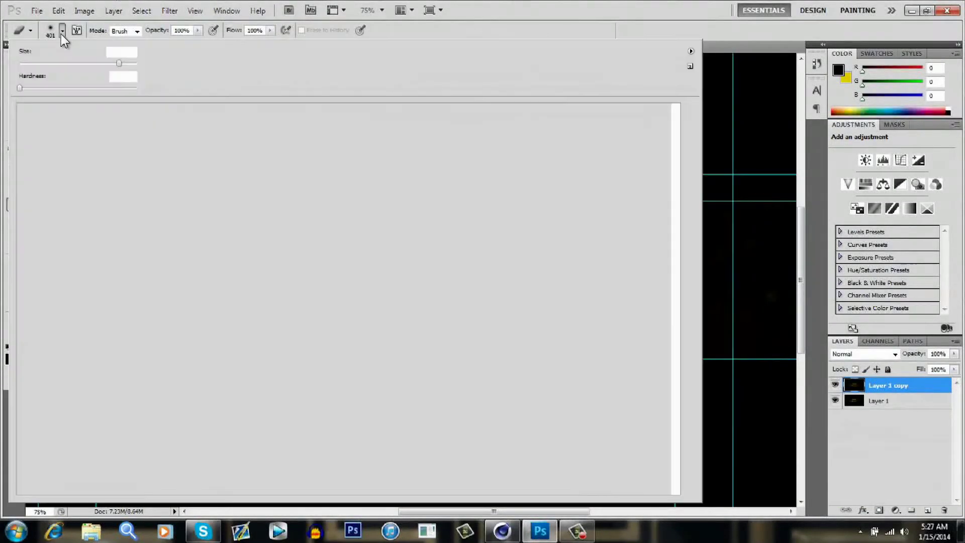